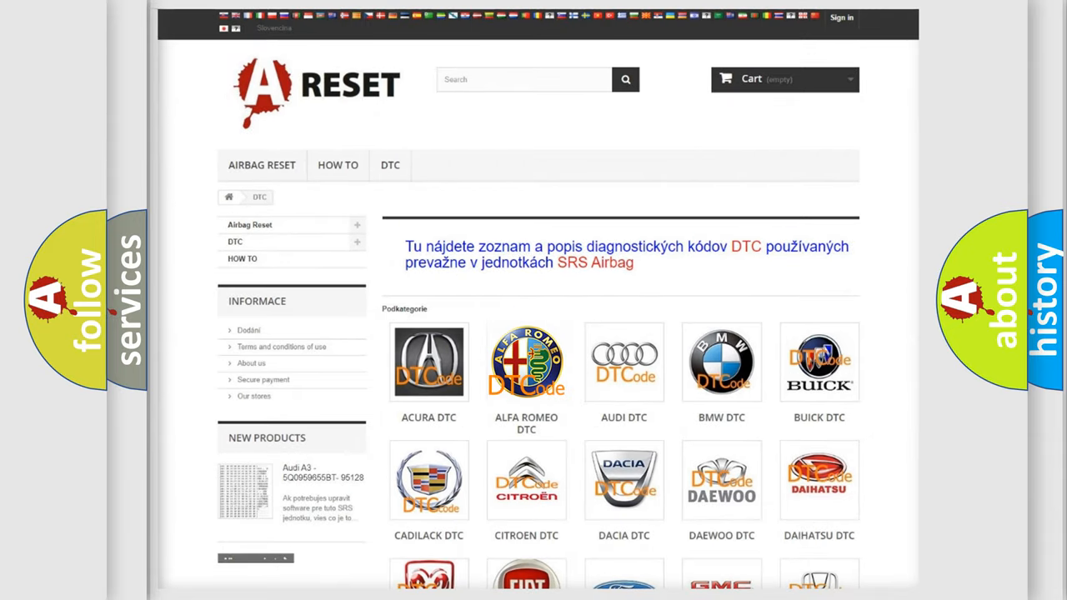
Open the Alfa Romeo DTC tile and scroll through its long list of fault codes
click(526, 361)
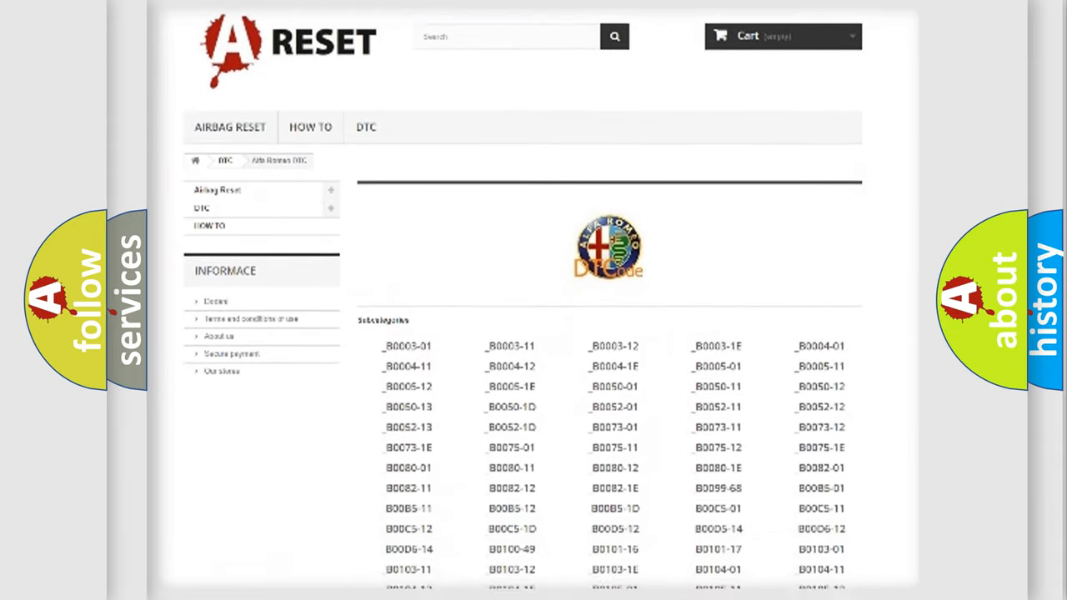
scroll(down, 3)
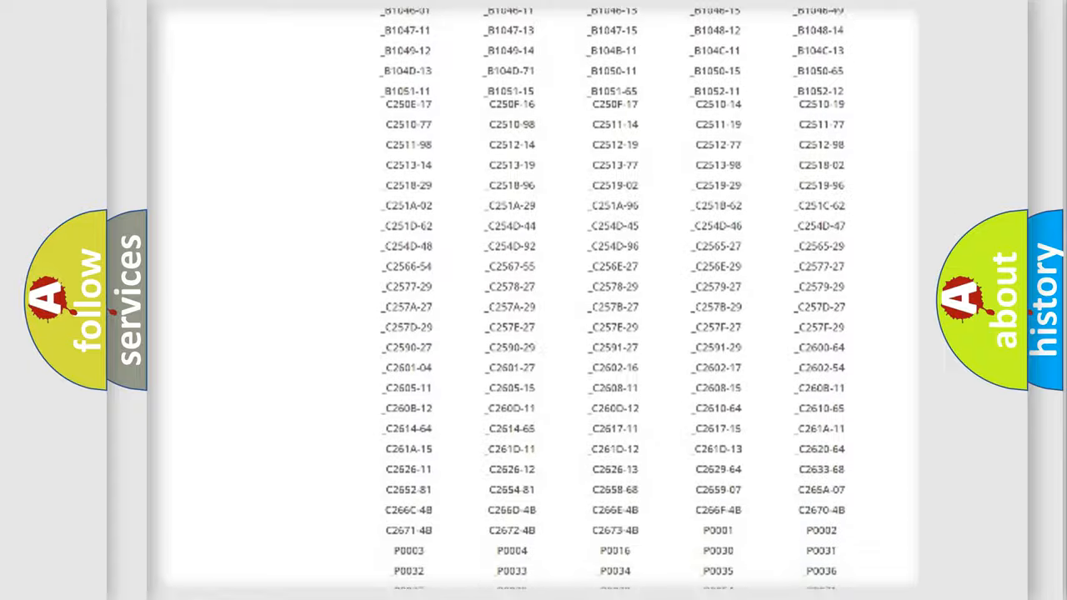
scroll(up, 3)
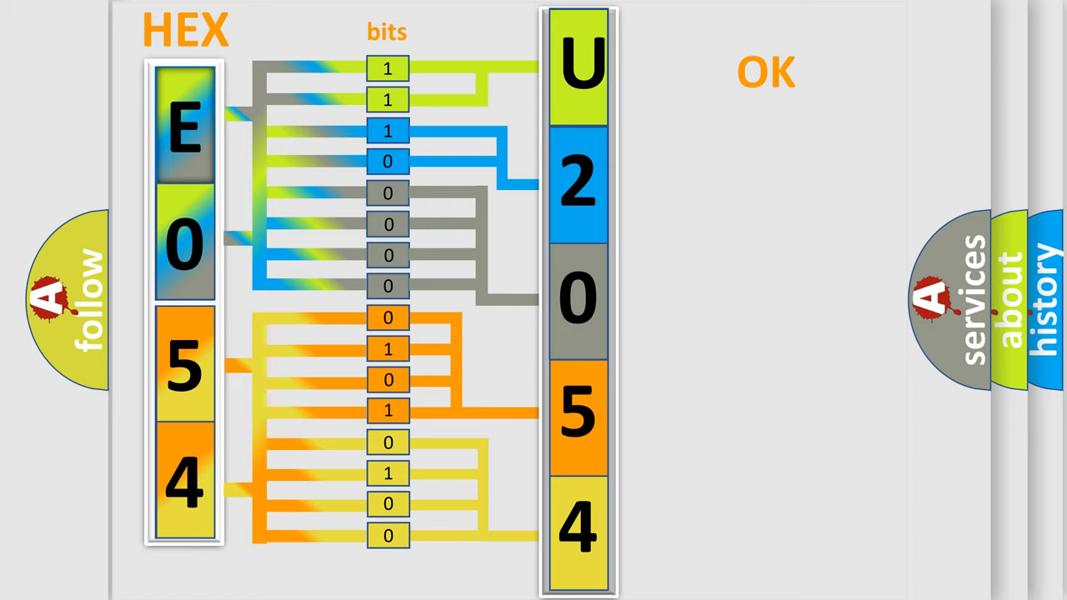
Advance to the slide showing the final fault code U2054:87 beside the Alfa Romeo logo
click(765, 71)
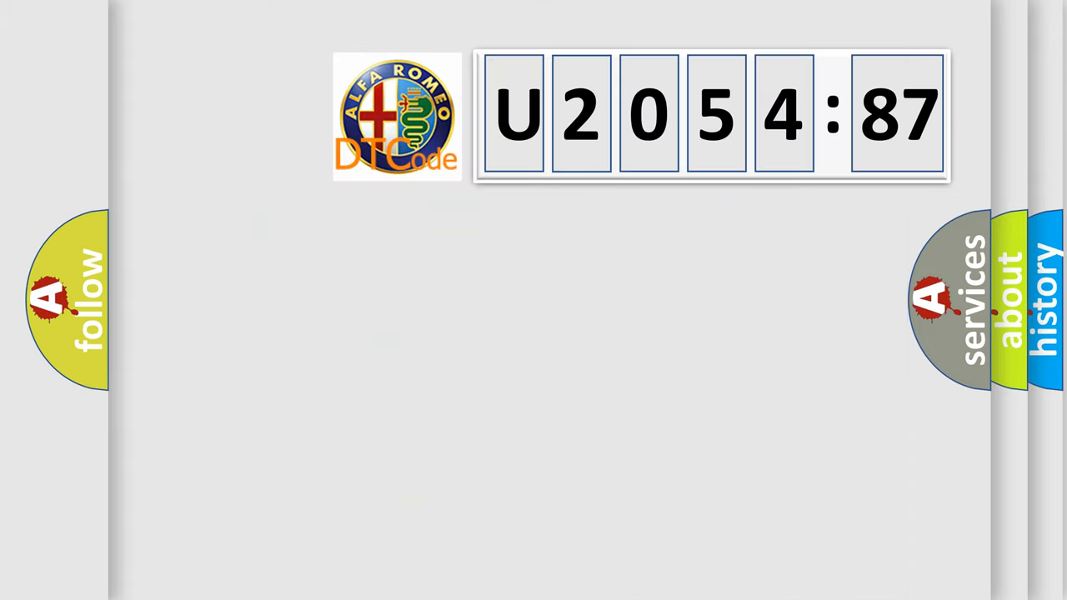